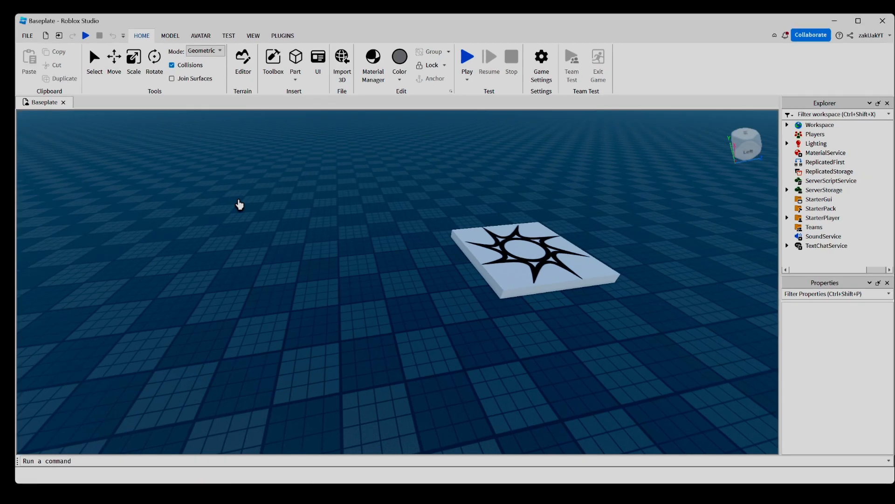
mouse_move(221, 181)
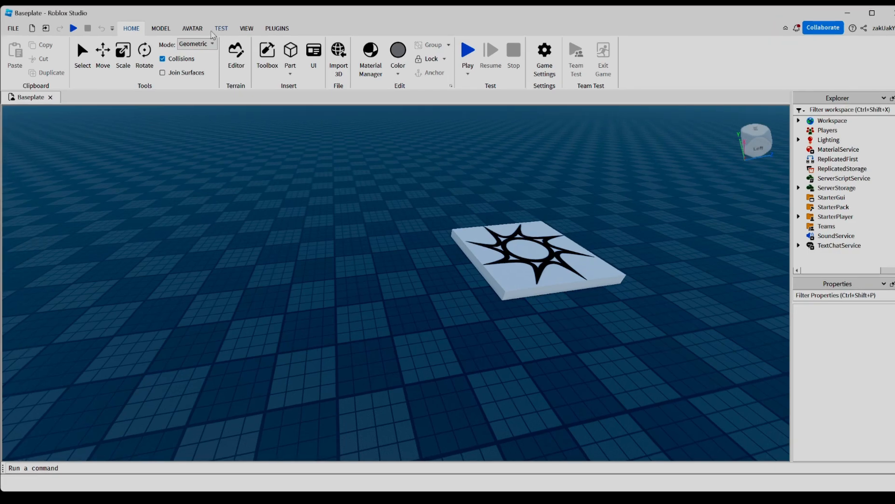
Step: Show the VIEW ribbon tab with its window and tool visibility options
left_click(246, 28)
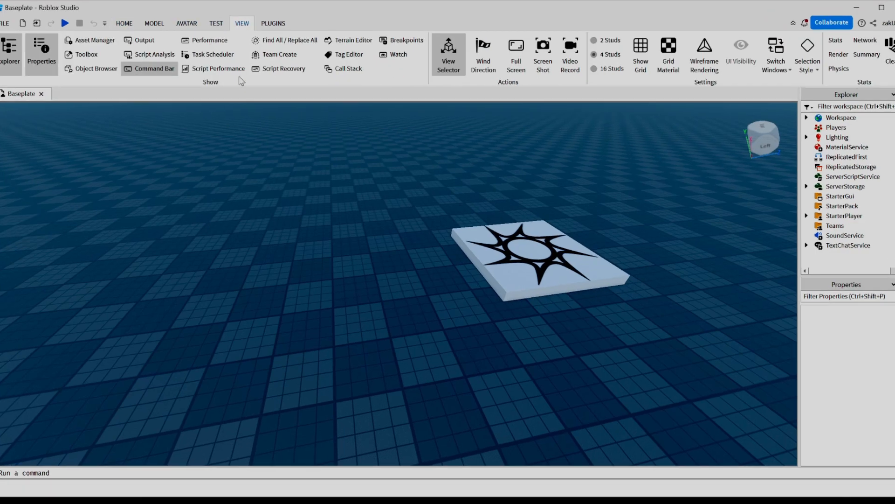
mouse_move(333, 43)
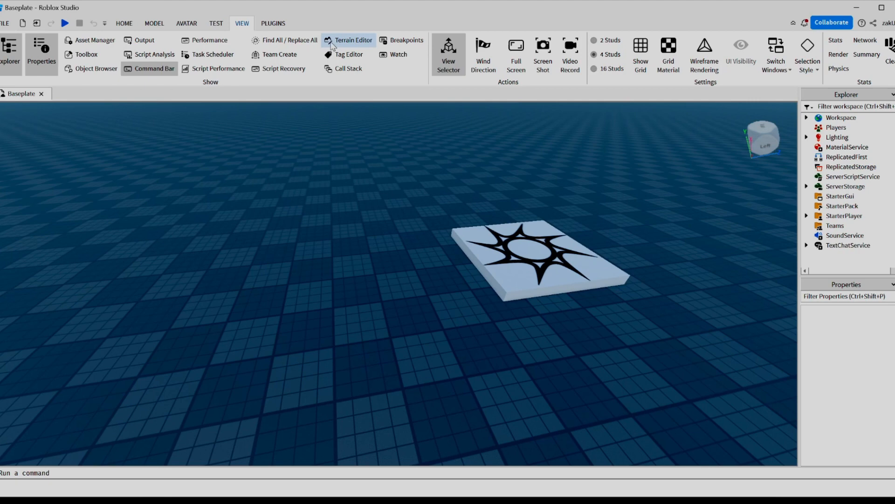
Step: Open the Terrain Editor panel from the VIEW tab's Show group
left_click(348, 40)
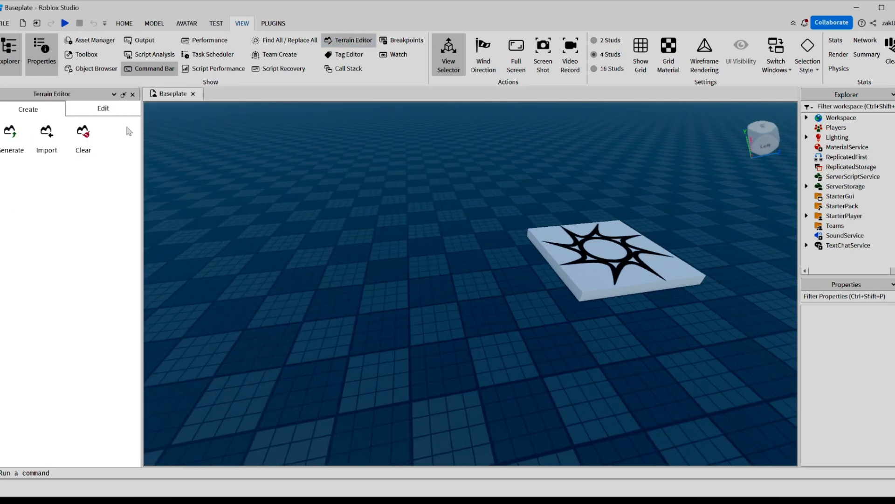
mouse_move(126, 315)
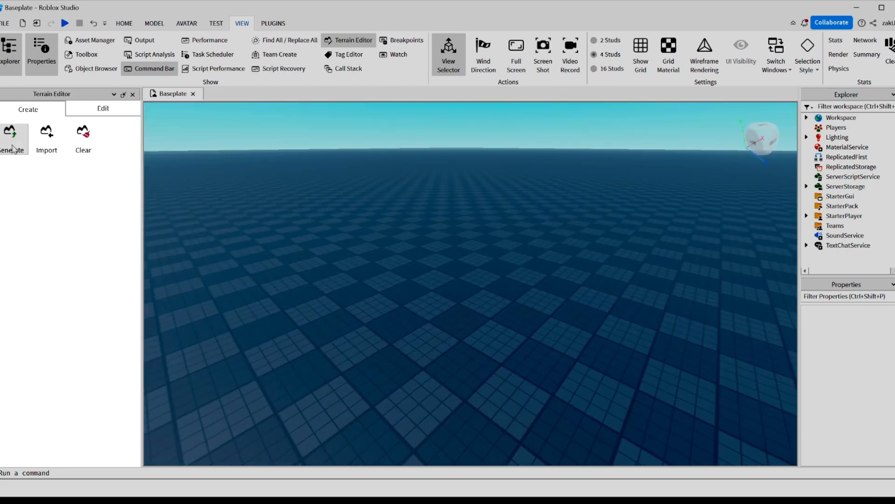
Step: Generate terrain with Plains, Hills, Mountains and Water biomes in a 72×12×100 region
left_click(12, 134)
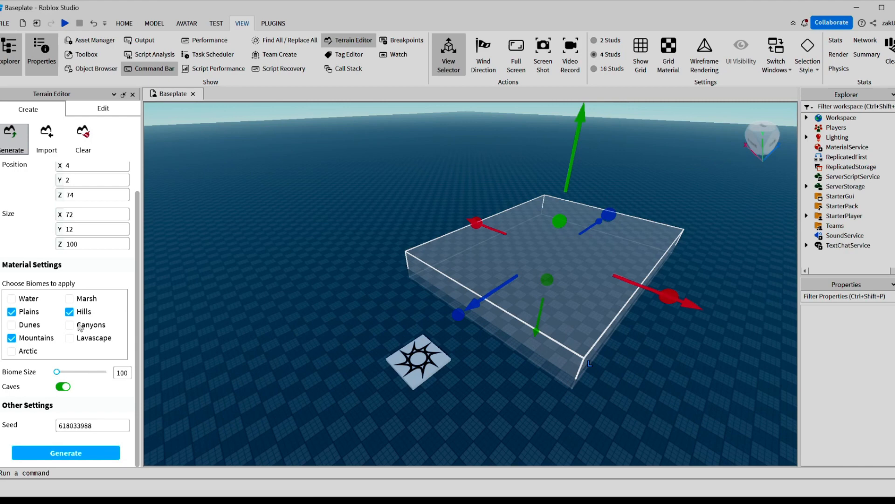
left_click(11, 298)
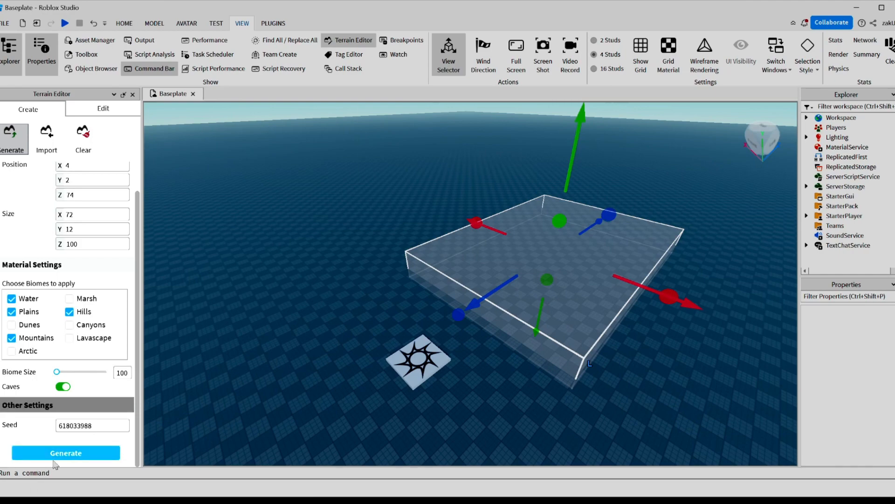
left_click(65, 452)
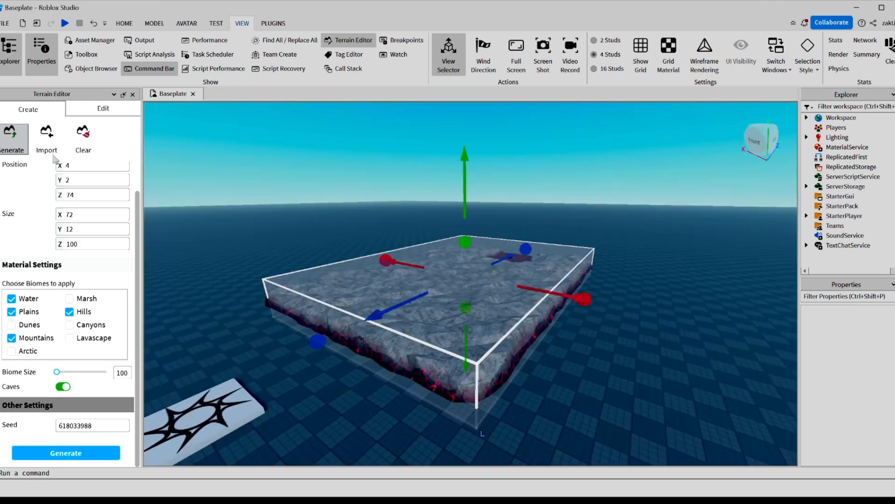
mouse_move(83, 137)
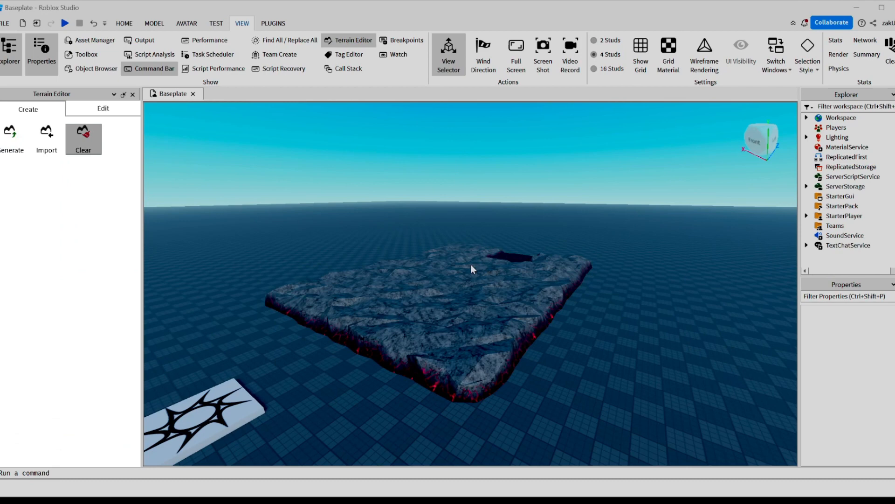
Step: Clear the terrain, regenerate it with Dunes and Marsh biomes added, then clear again
left_click(83, 139)
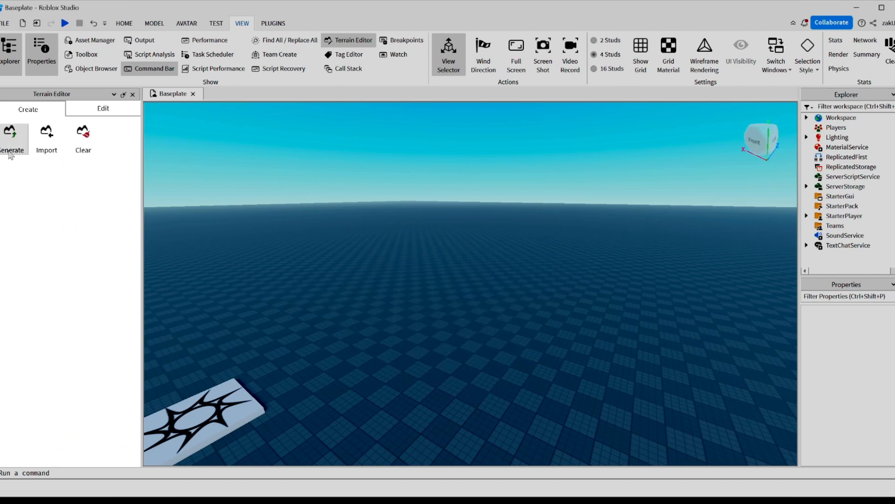
left_click(11, 137)
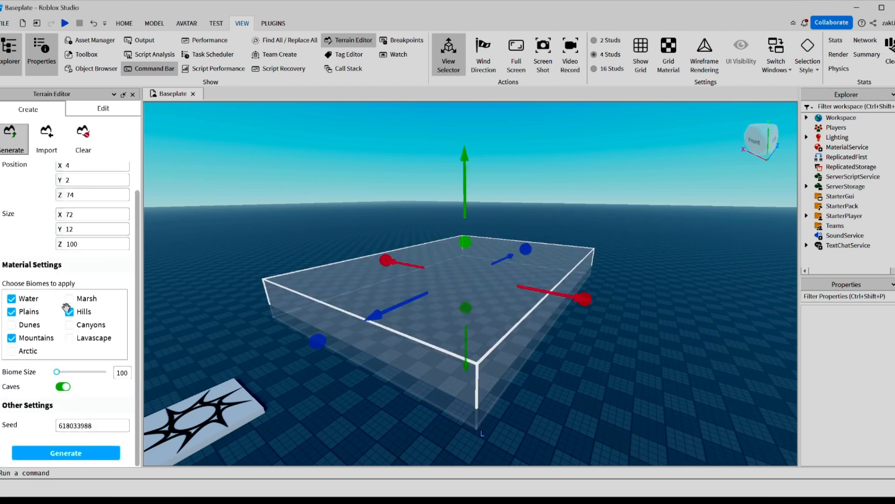
left_click(11, 324)
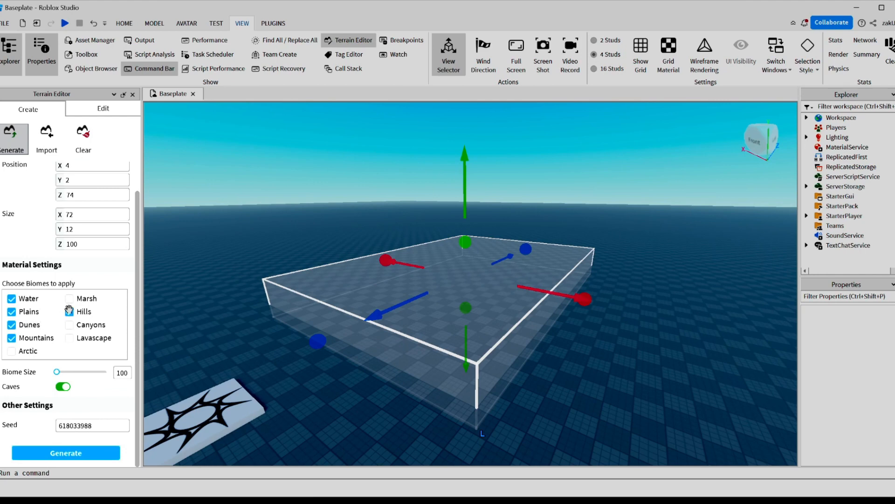
left_click(69, 311)
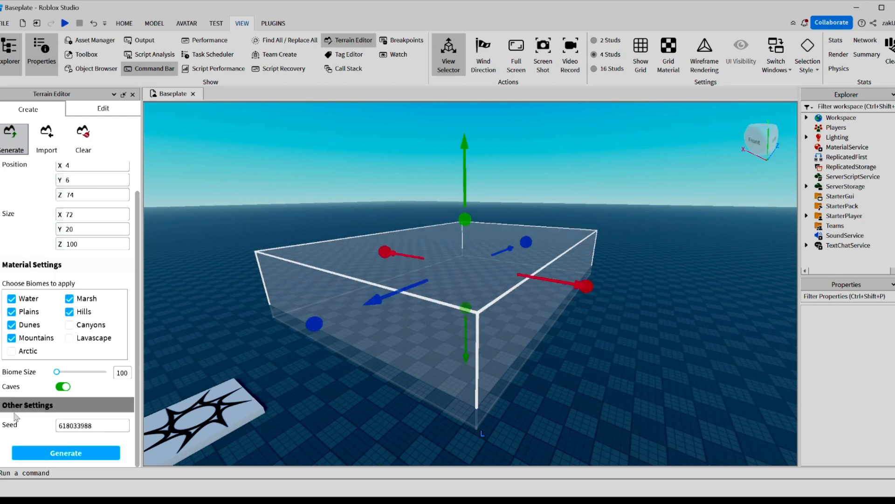
left_click(65, 452)
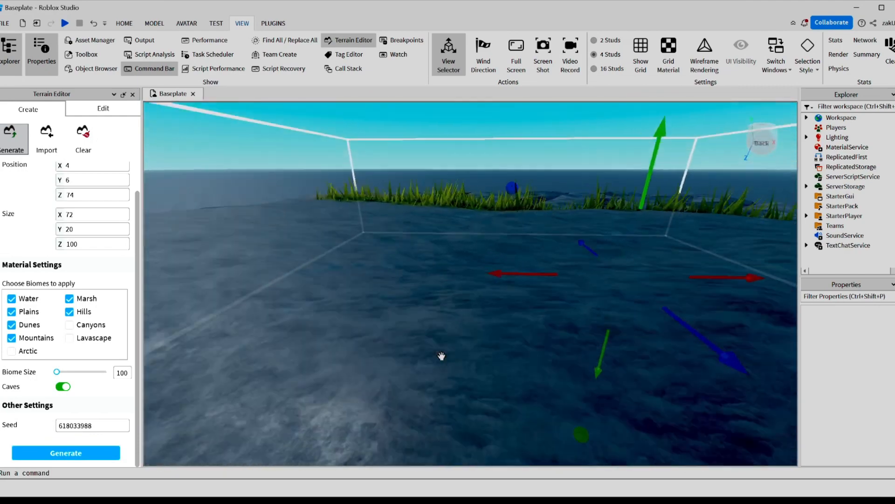
left_click(83, 134)
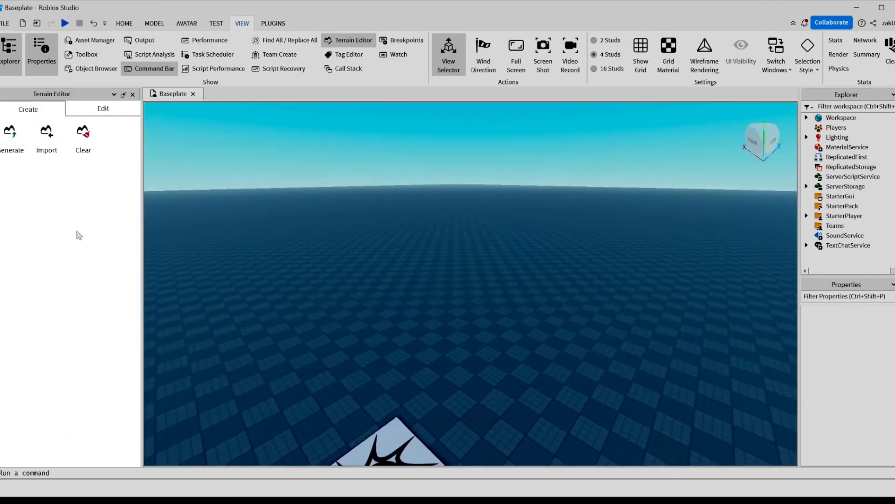
Step: Use the Transform Fill tool to fill an 80×16×72 region with Grass
left_click(102, 109)
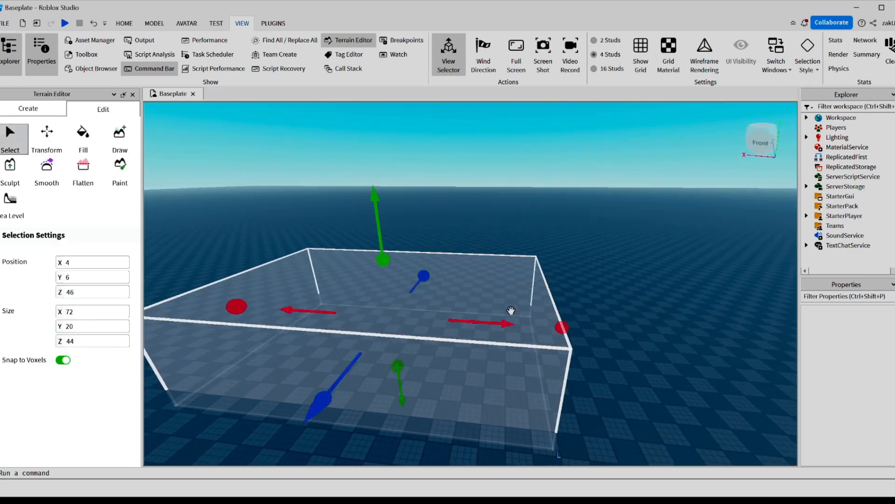
left_click(46, 137)
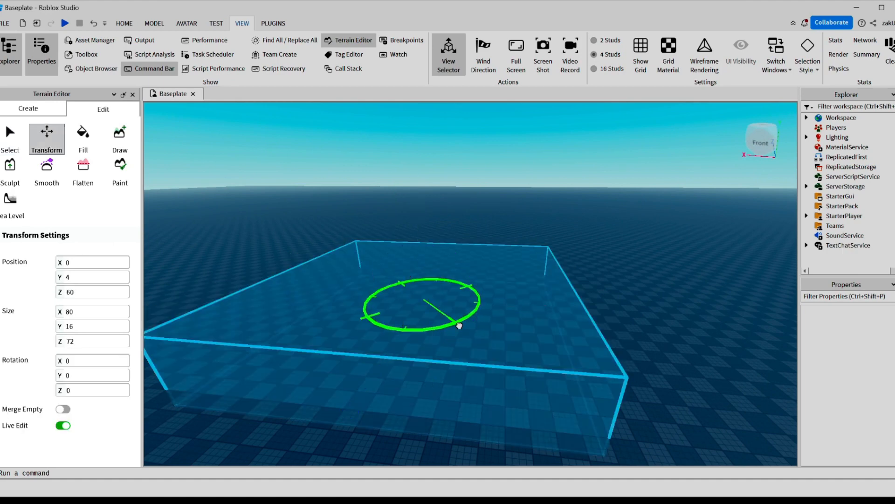
left_click(83, 137)
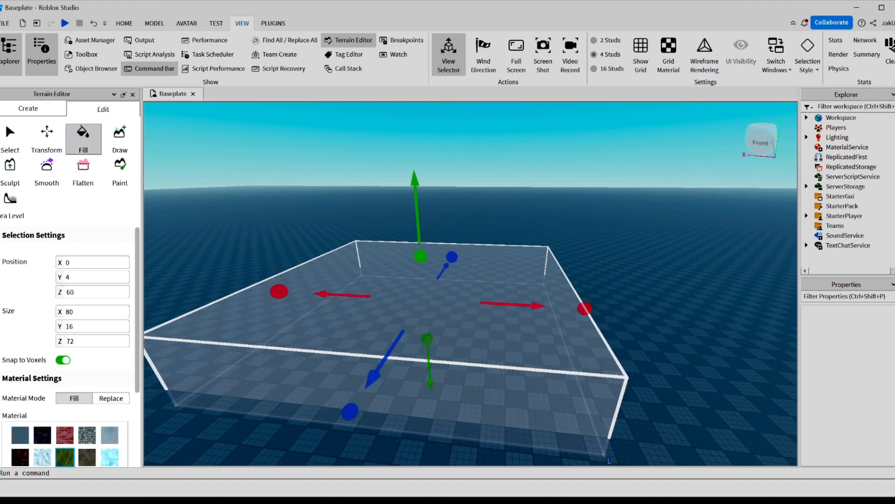
scroll("down", 3)
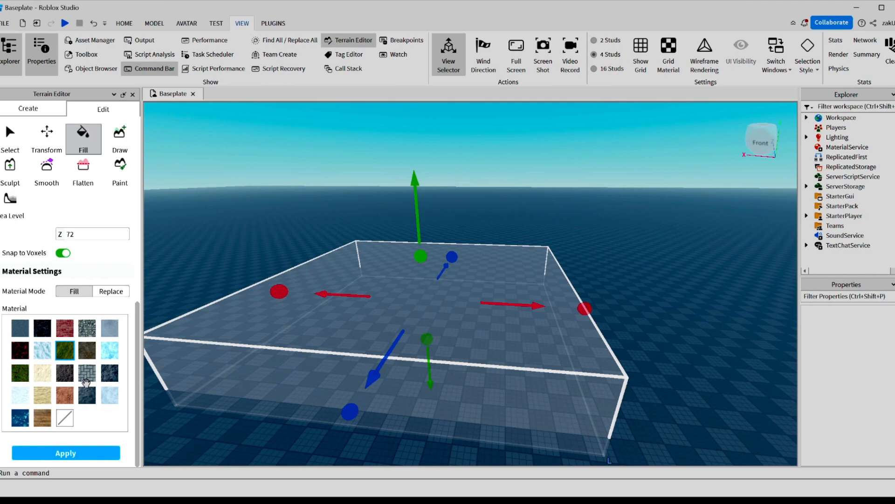
mouse_move(19, 373)
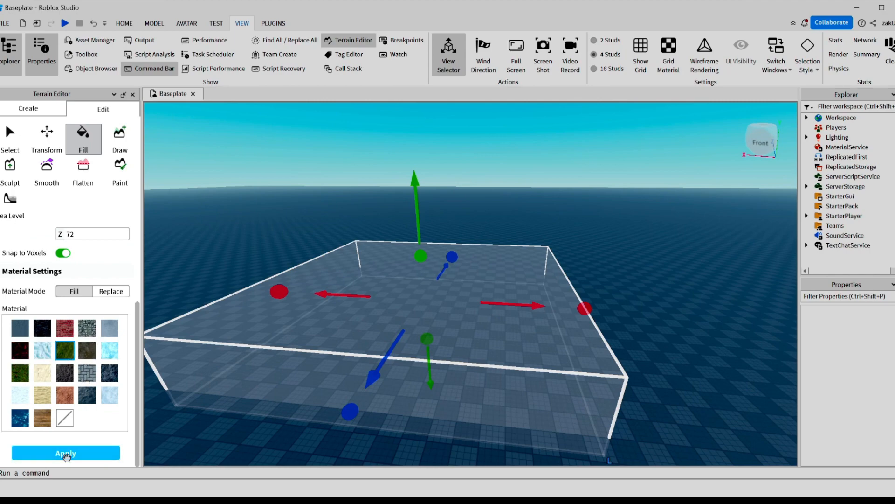
left_click(65, 453)
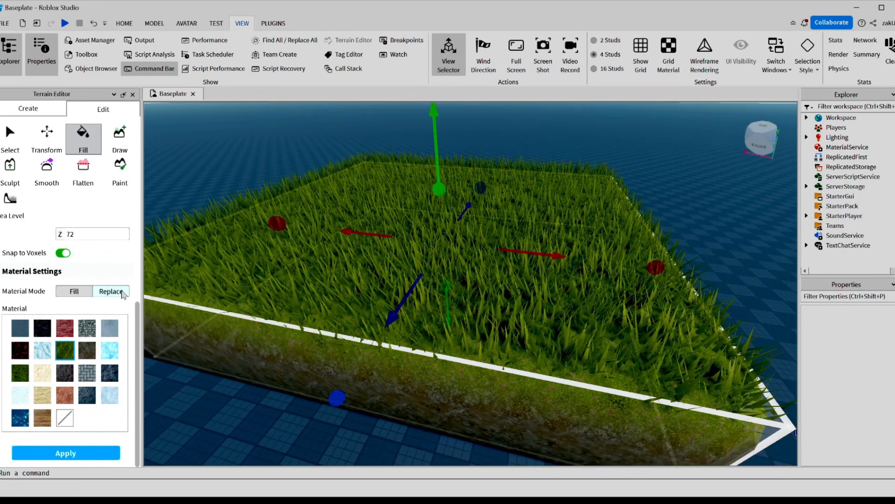
left_click(110, 291)
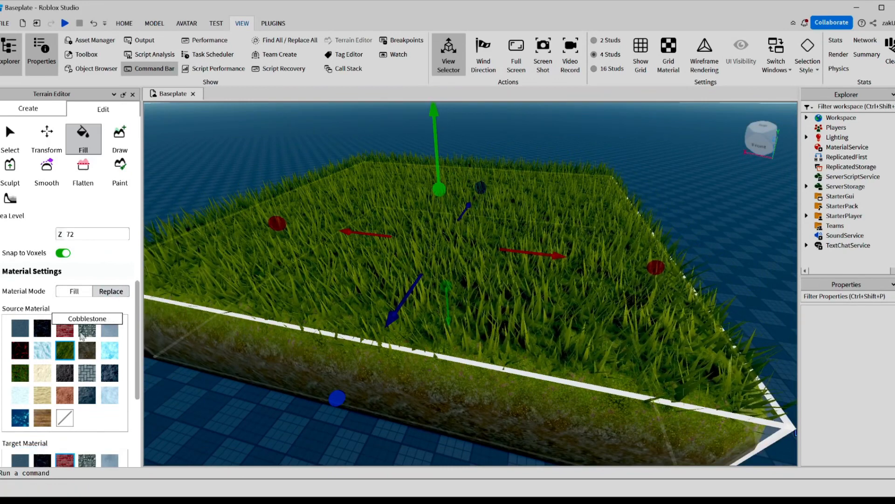
scroll("down", 3)
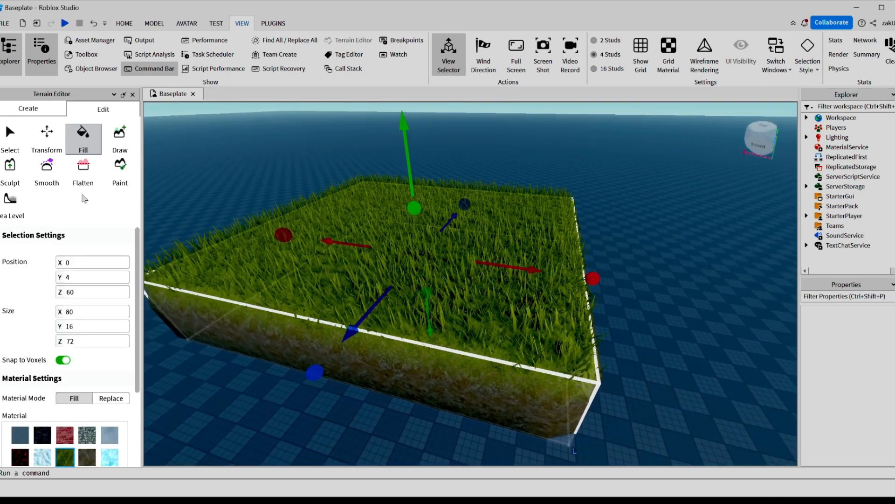
Step: Draw a large Rock mound onto the grass using Add mode with Top pivot position
left_click(120, 135)
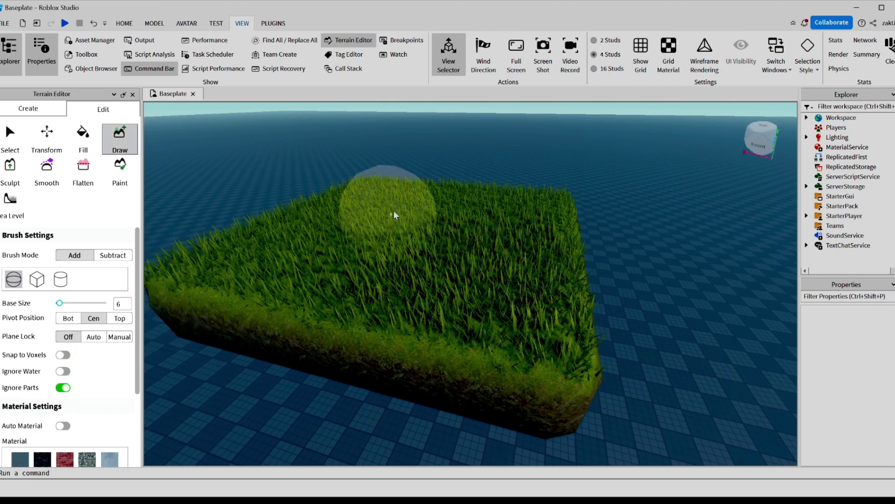
mouse_move(429, 249)
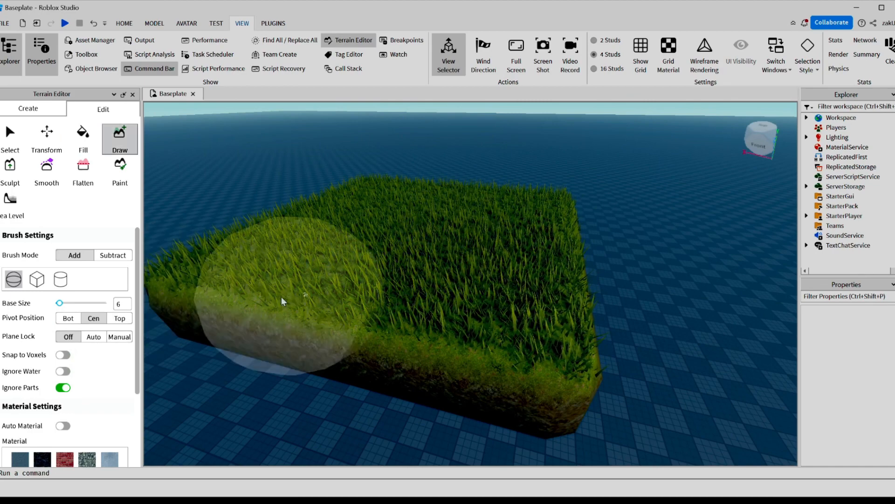
left_click(60, 279)
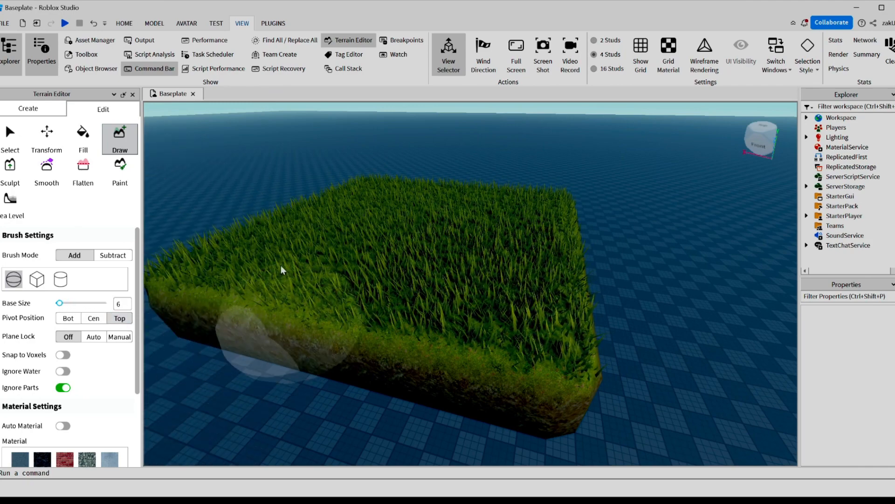
left_click(369, 237)
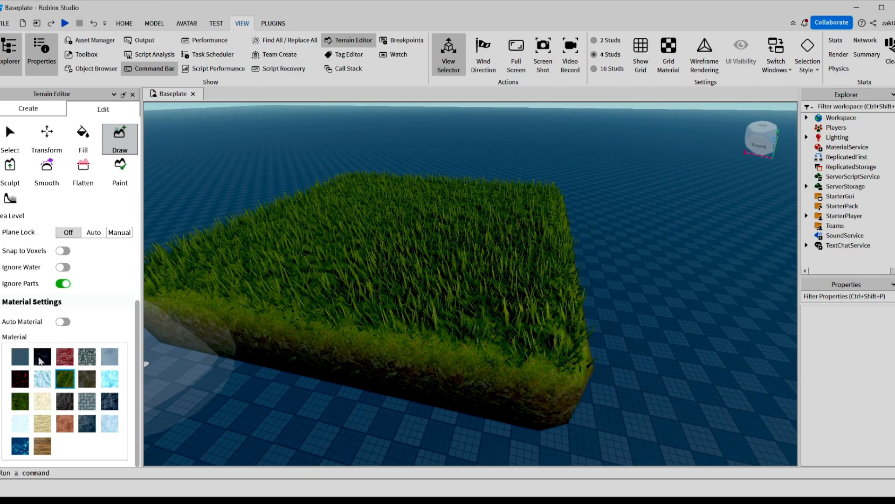
mouse_move(87, 423)
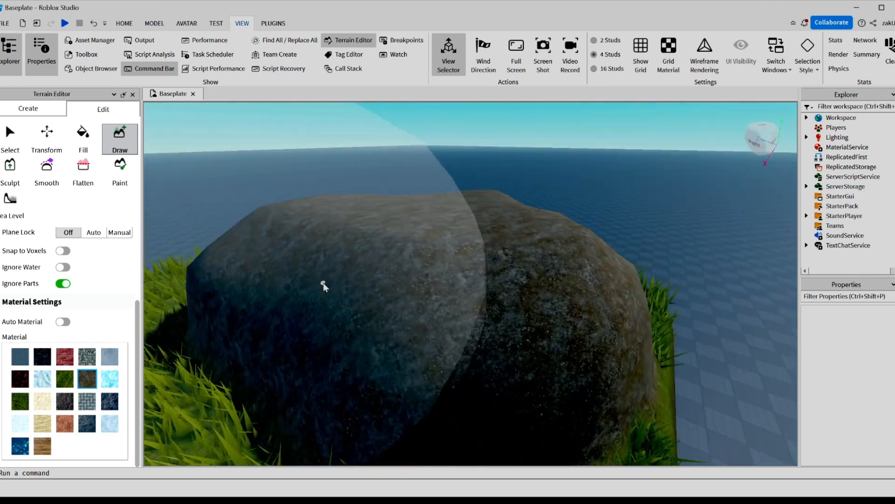
left_click(9, 170)
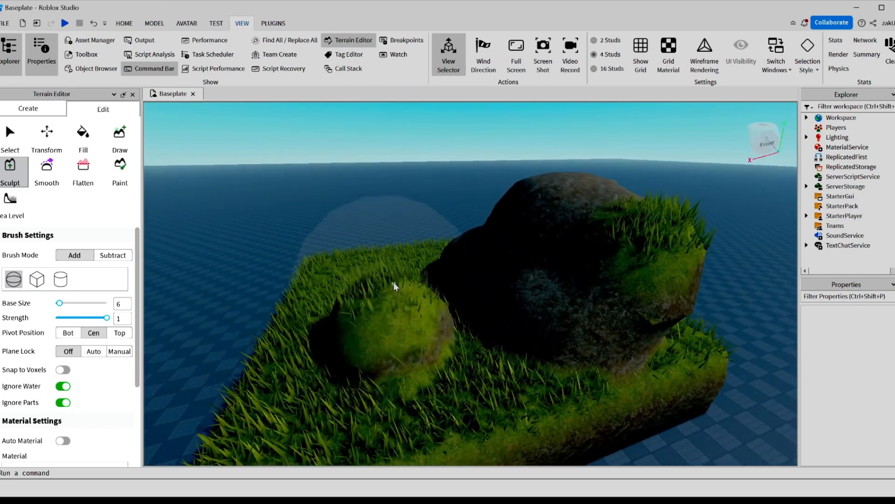
Step: Sculpt the grass and rock upward into hills with a taller rock peak
left_click(46, 169)
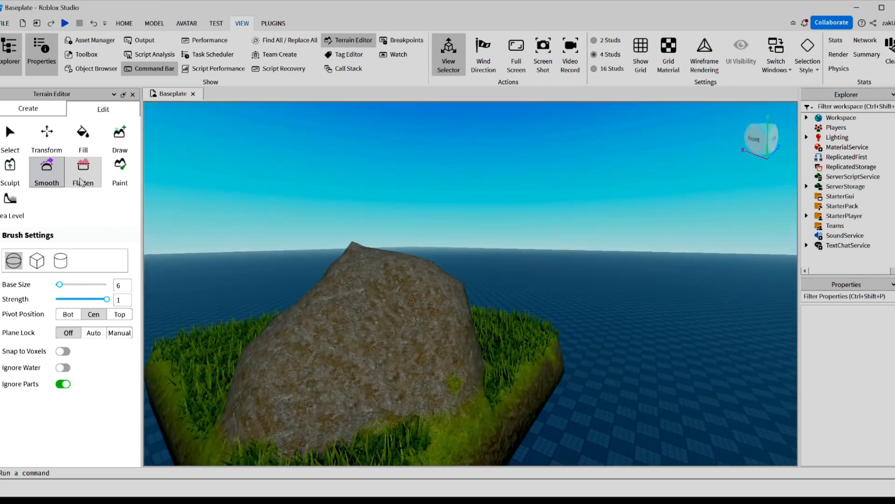
Step: Flatten the top of the rock peak with the Flatten brush
left_click(83, 171)
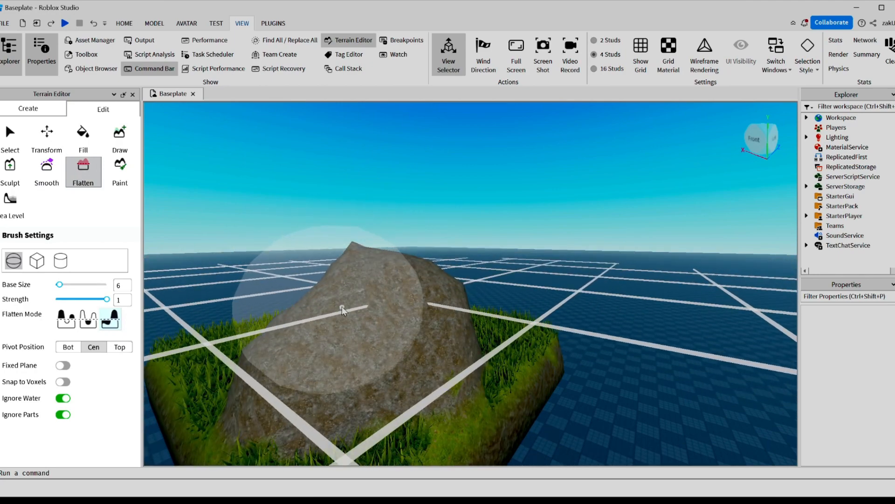
left_click(343, 311)
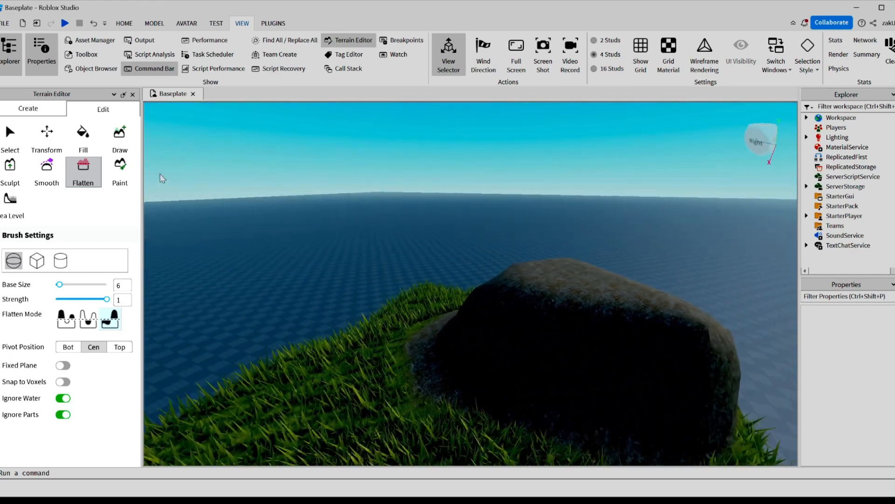
Step: Paint a different material onto the rock with the Paint tool
left_click(119, 171)
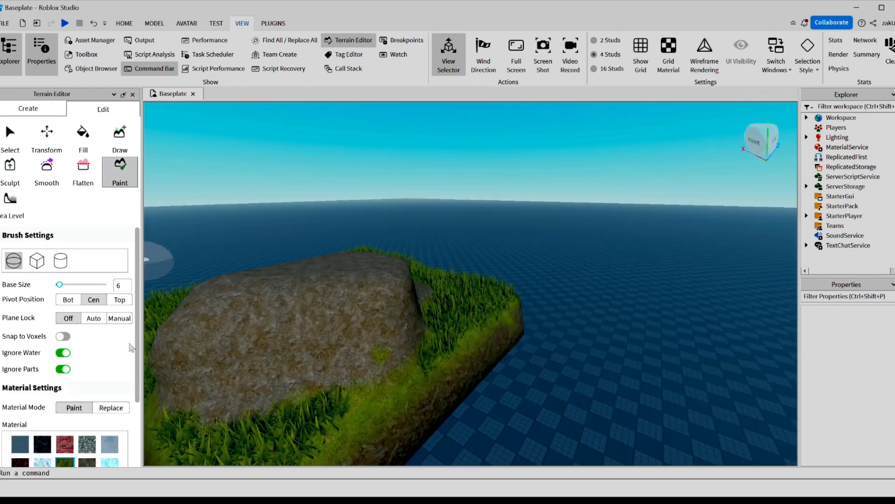
scroll("down", 3)
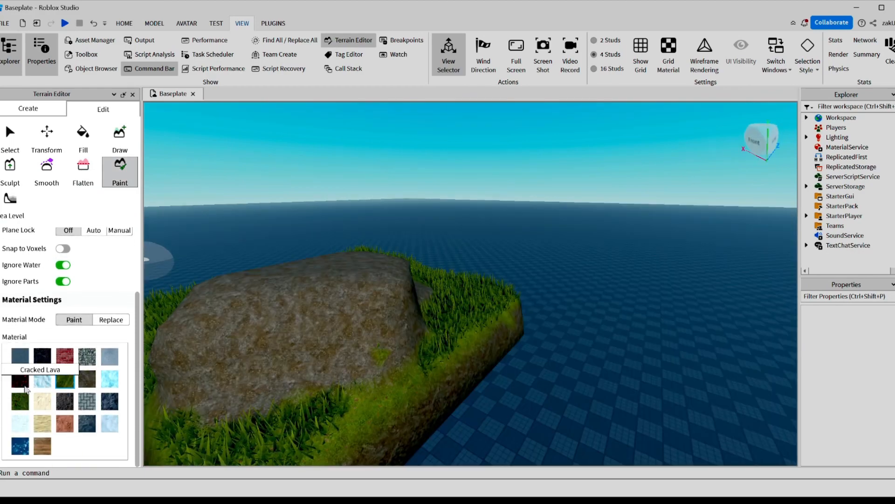
mouse_move(41, 379)
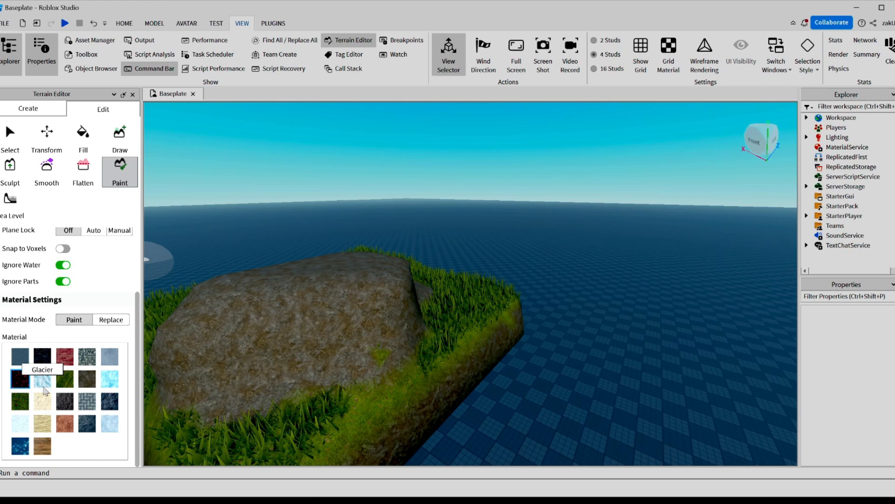
left_click(314, 312)
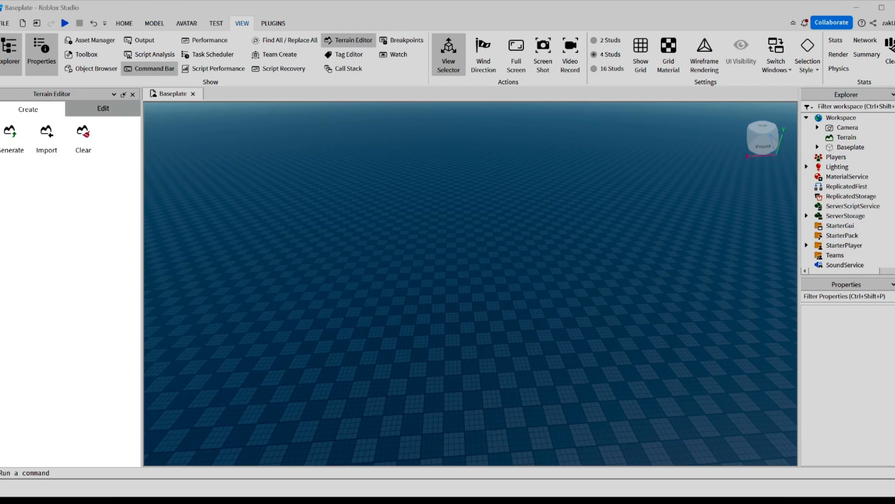
Step: Generate a new terrain map of grassland, rivers, surrounding water and caves
left_click(104, 109)
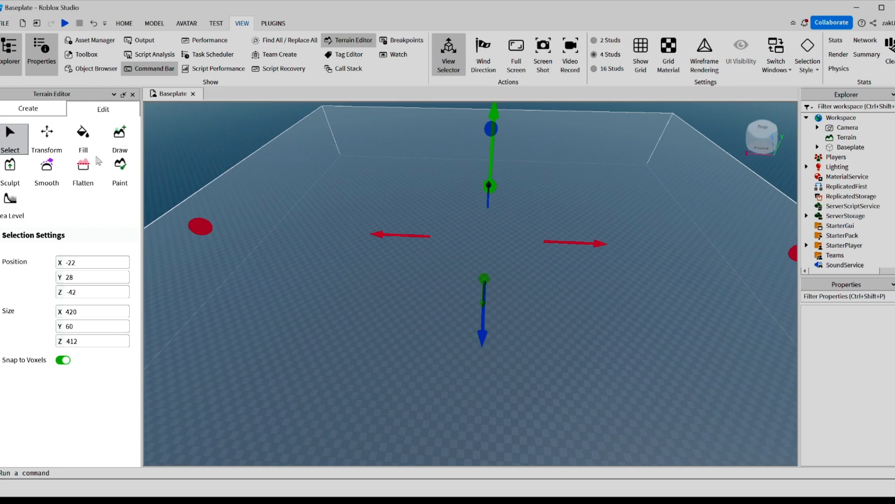
left_click(83, 134)
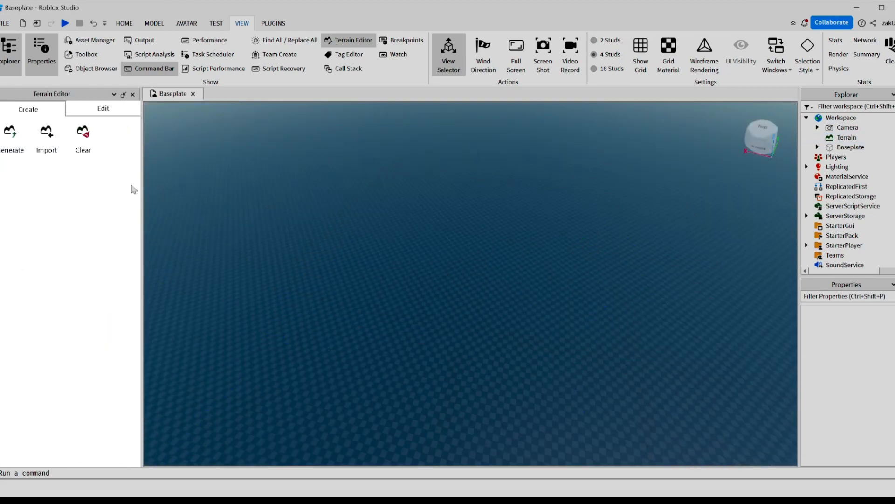
left_click(11, 134)
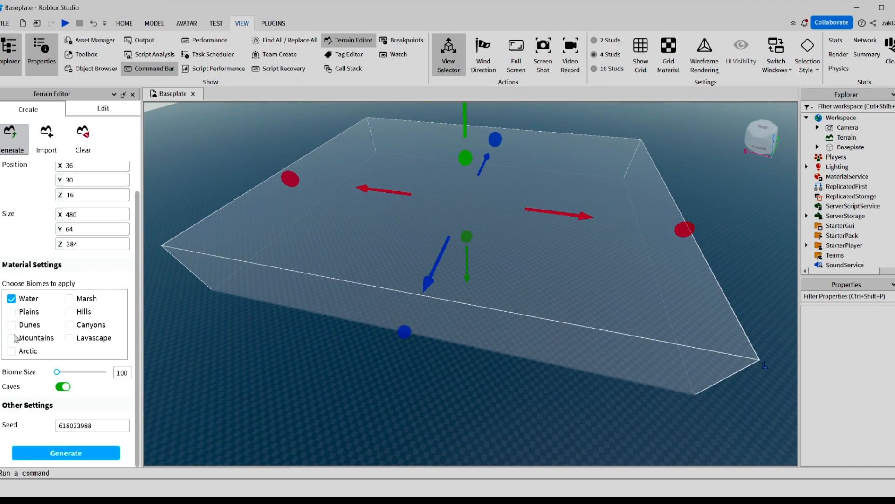
left_click(11, 337)
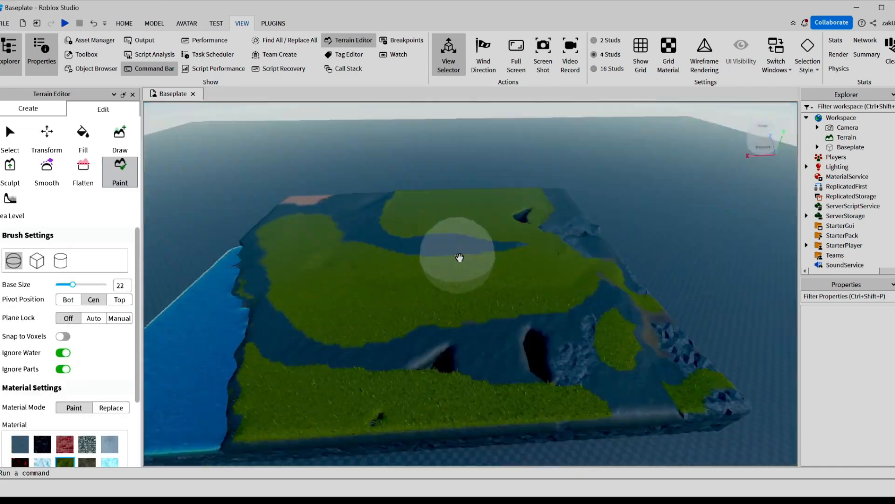
Step: Smooth the rough river bed and banks, then paint Sand along the shoreline
left_click(46, 169)
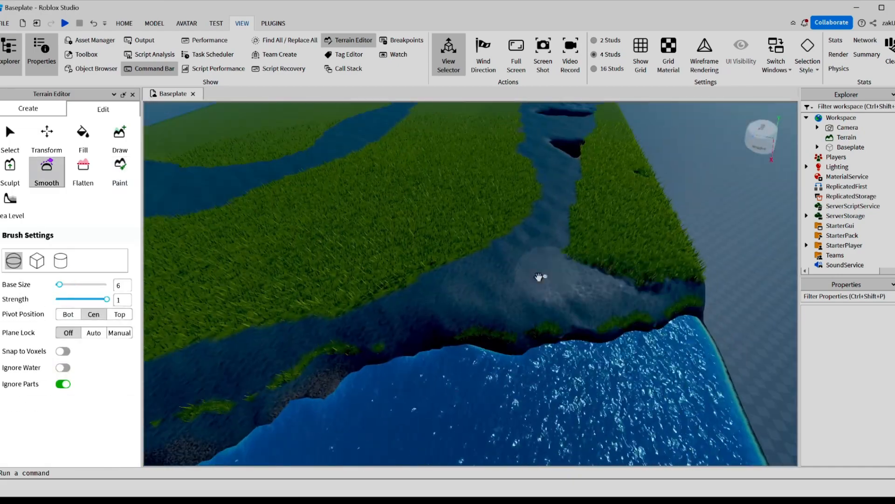
left_click(83, 169)
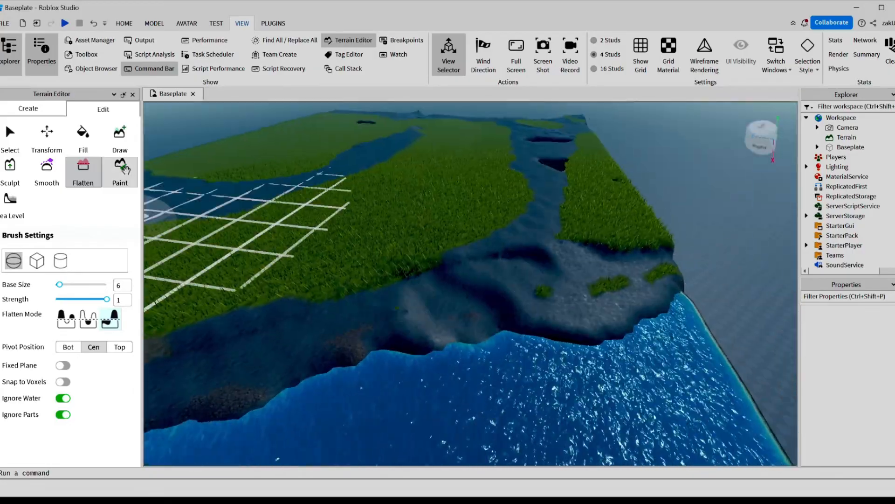
left_click(120, 171)
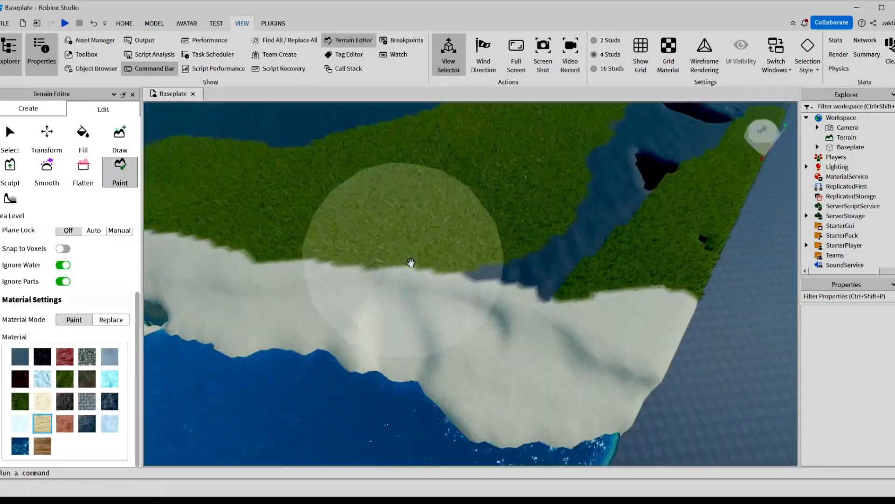
left_click(120, 138)
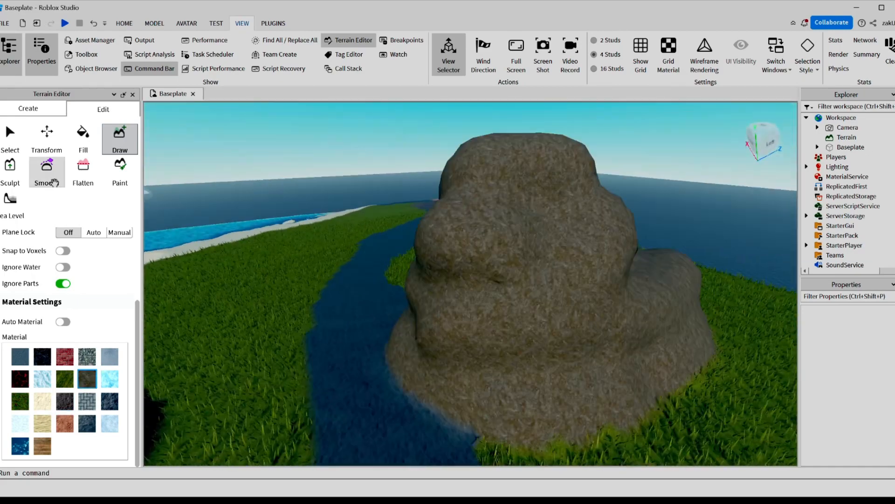
Step: Smooth the rock hill's surface and paint a Cracked Lava trail down its slope
left_click(46, 168)
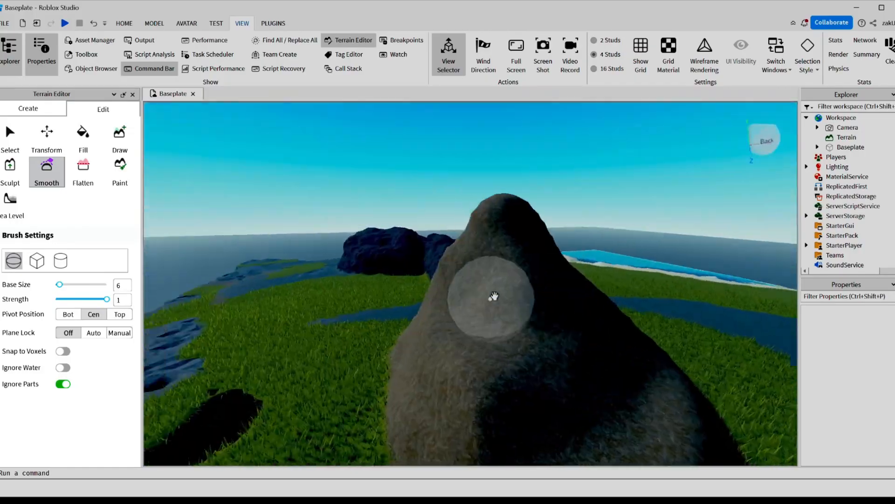
left_click(120, 168)
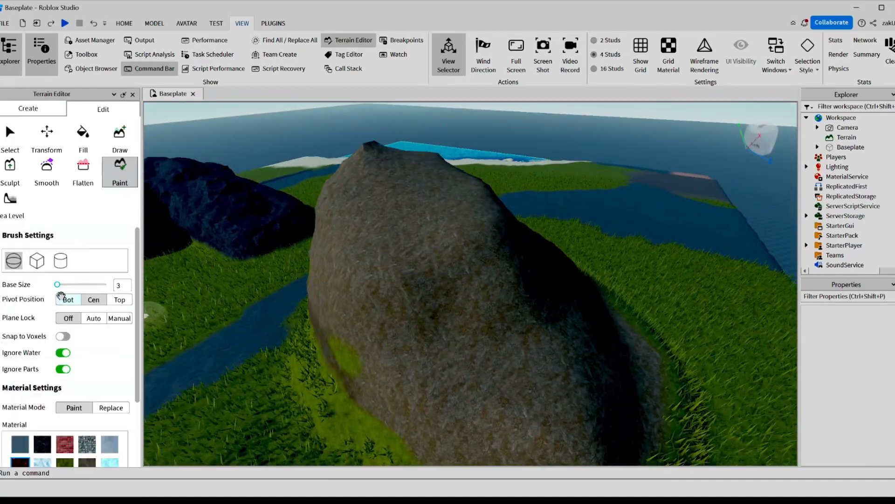
left_click(119, 135)
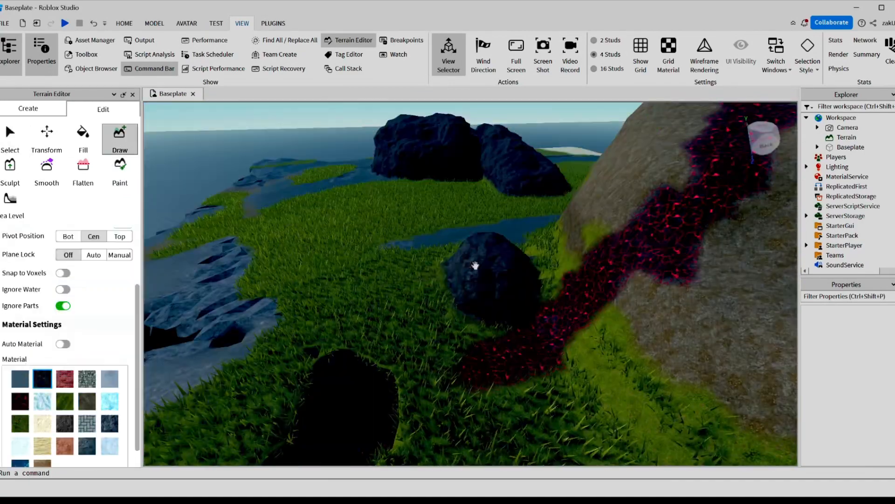